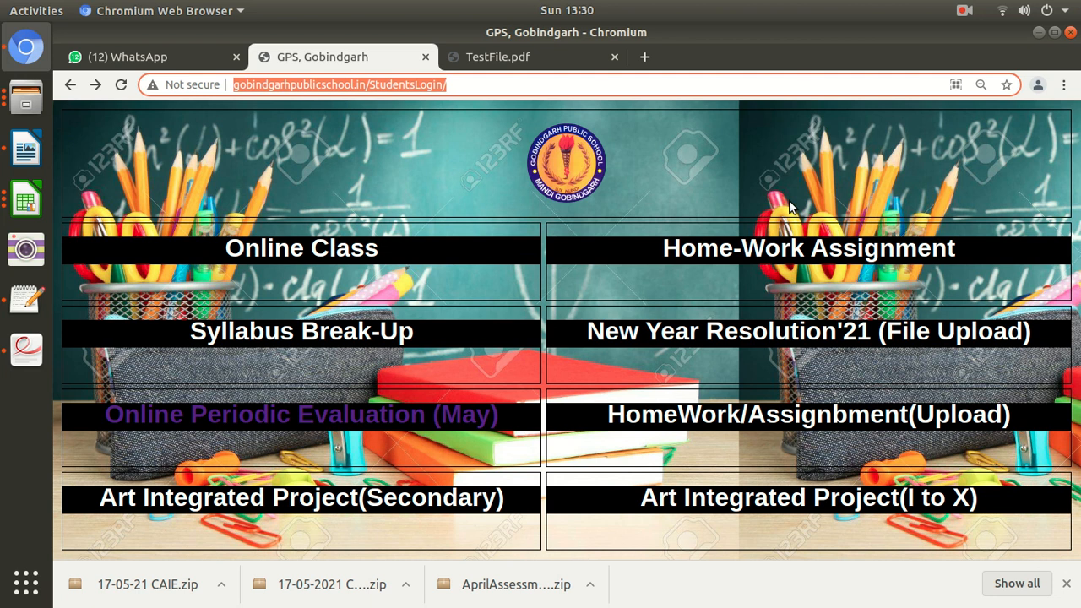
# Go to the Gobindgarh school portal and choose Online Periodic Evaluation (May)
pyautogui.write('www.gobin')
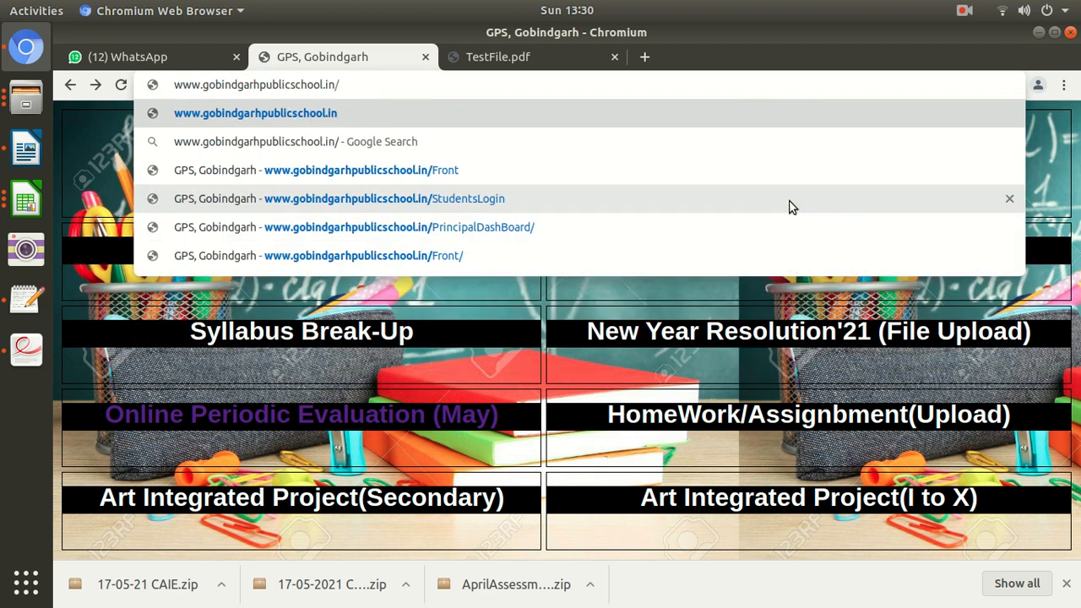
pyautogui.click(380, 200)
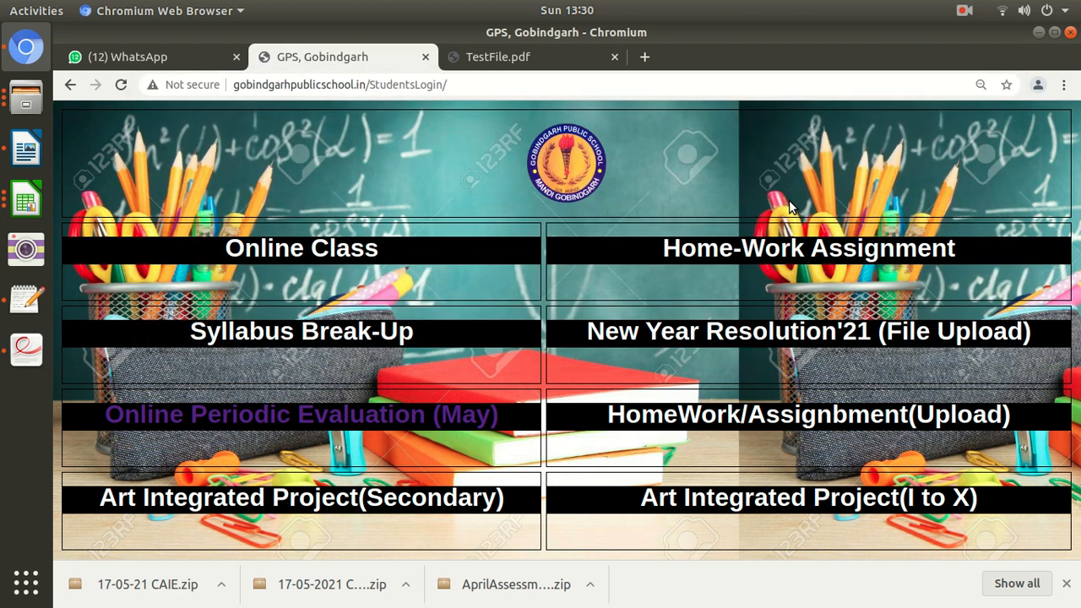
pyautogui.moveTo(402, 424)
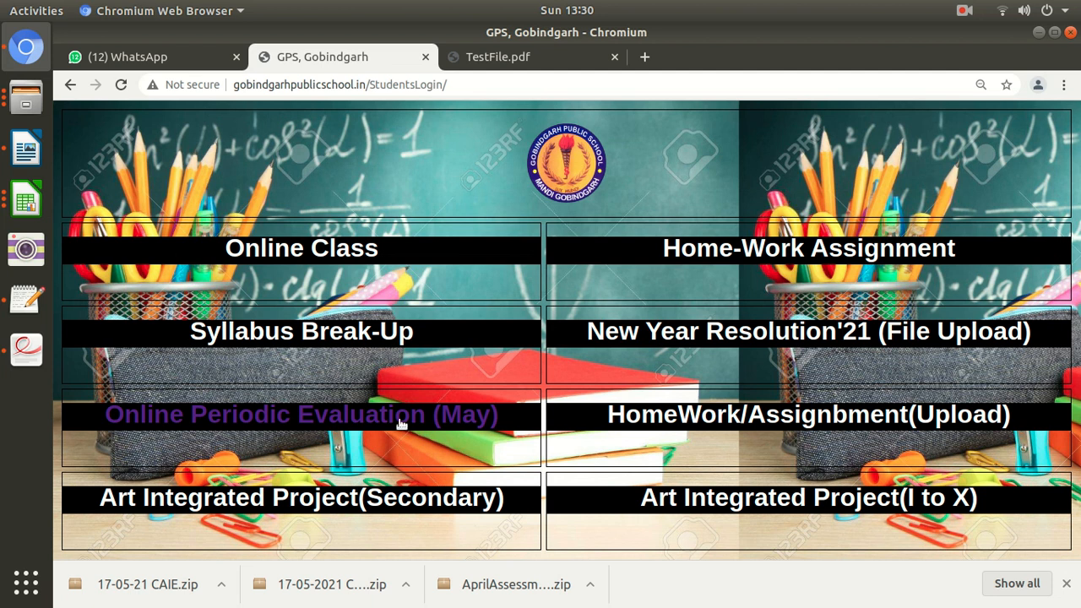
pyautogui.moveTo(260, 426)
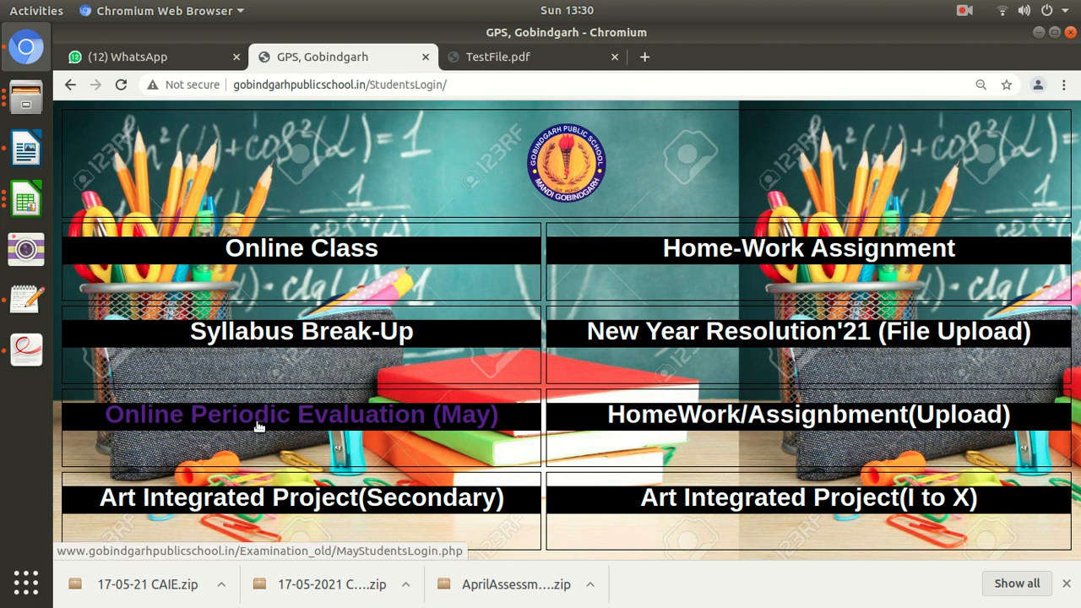
pyautogui.click(301, 414)
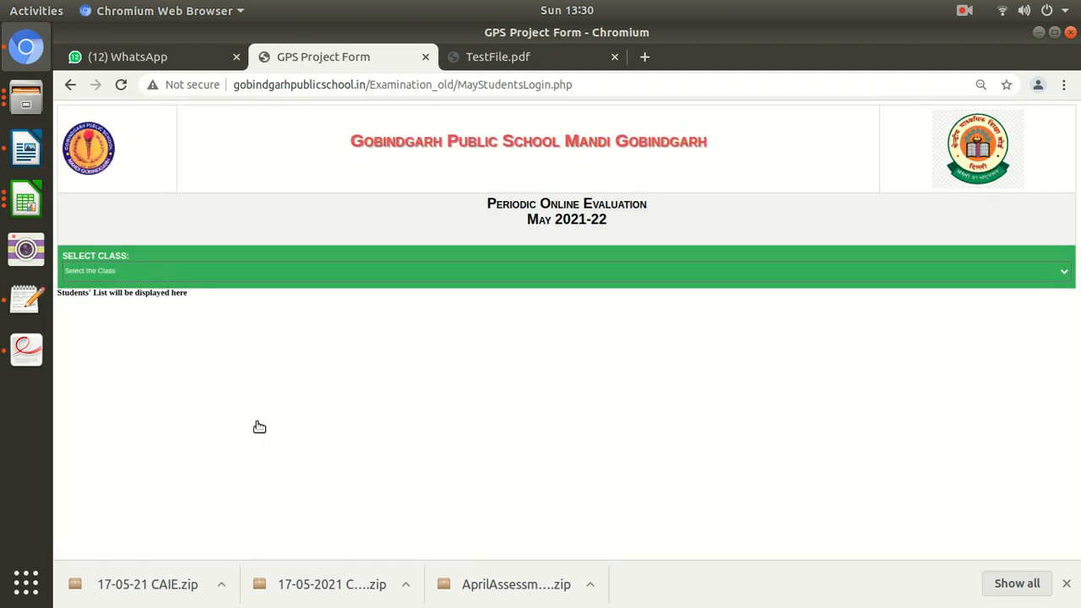
# Select class III_Confident and the student's name, enter the security key and update
pyautogui.click(561, 271)
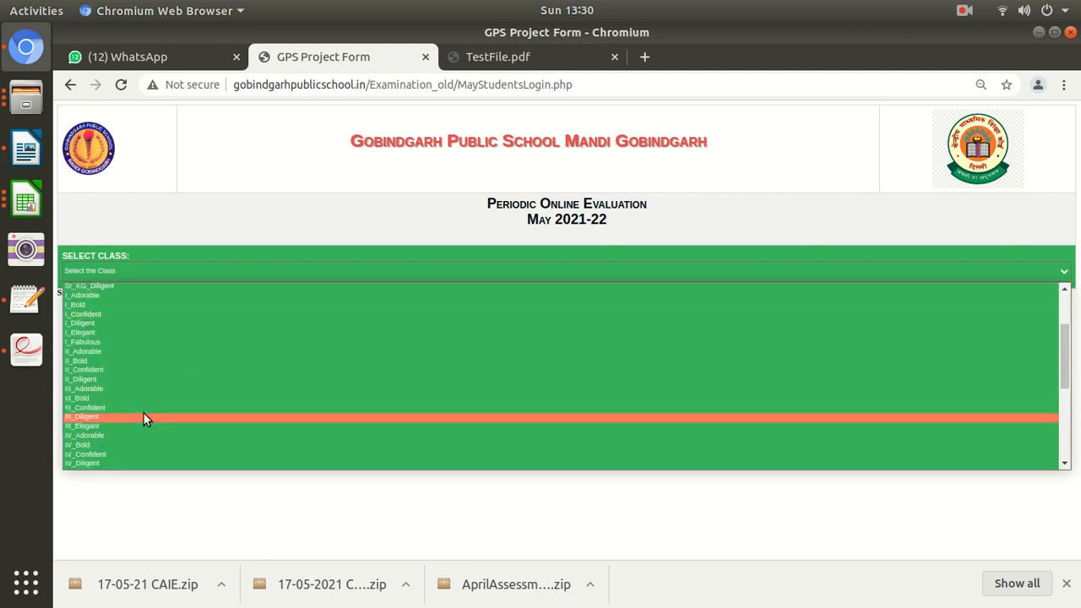
pyautogui.click(84, 407)
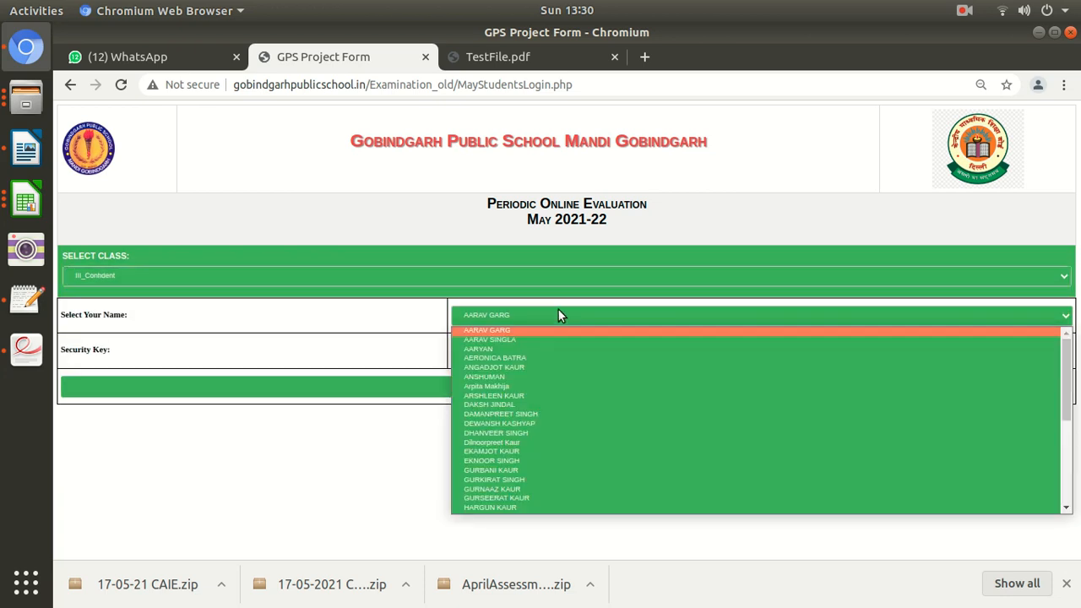
pyautogui.scroll(-3)
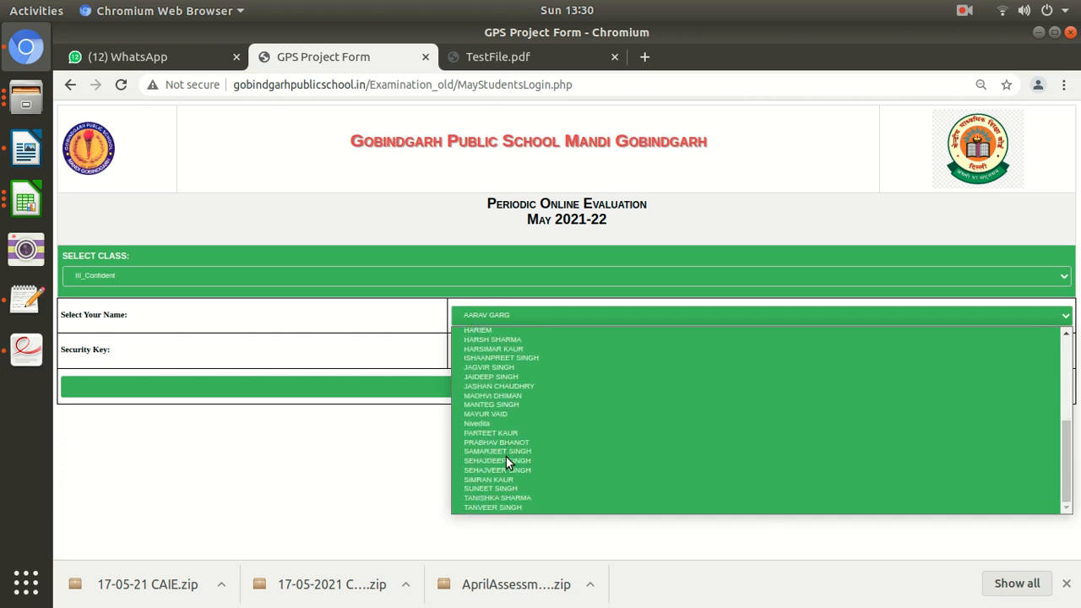
pyautogui.scroll(3)
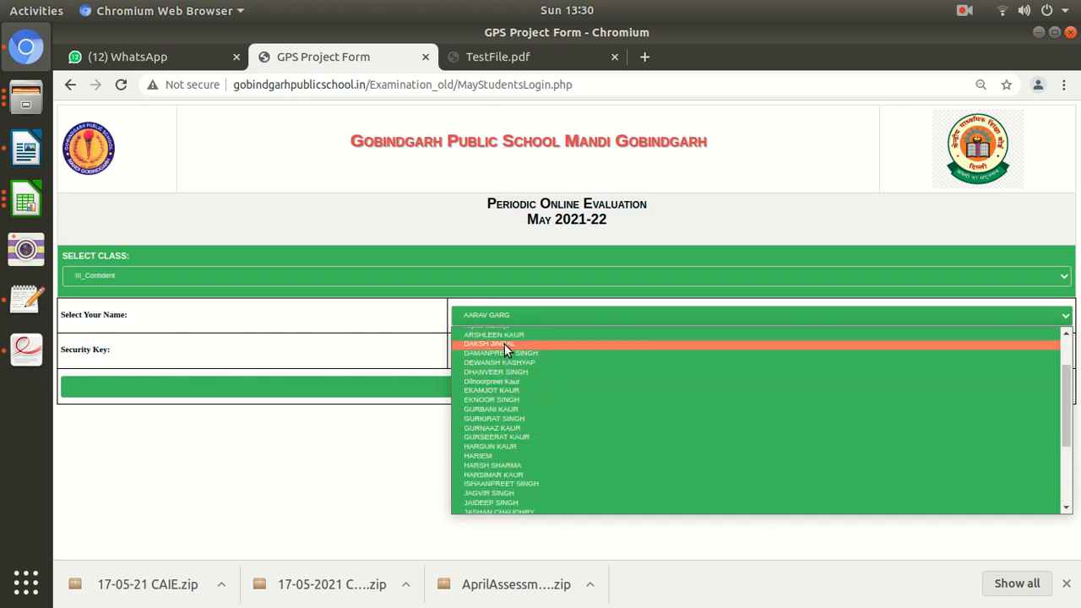
pyautogui.click(493, 344)
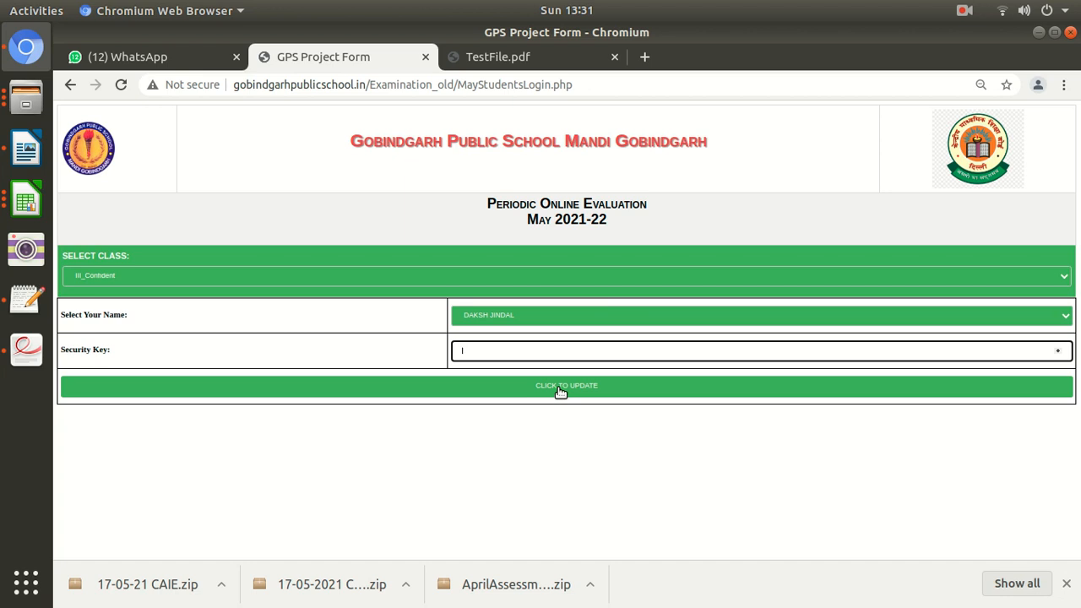
pyautogui.click(566, 385)
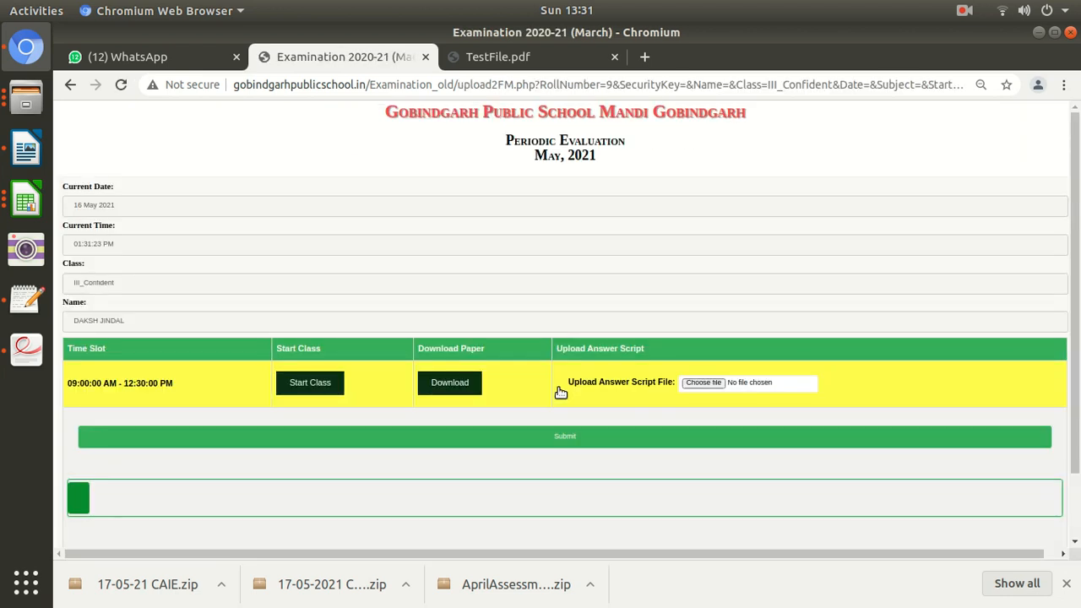
pyautogui.moveTo(1073, 350)
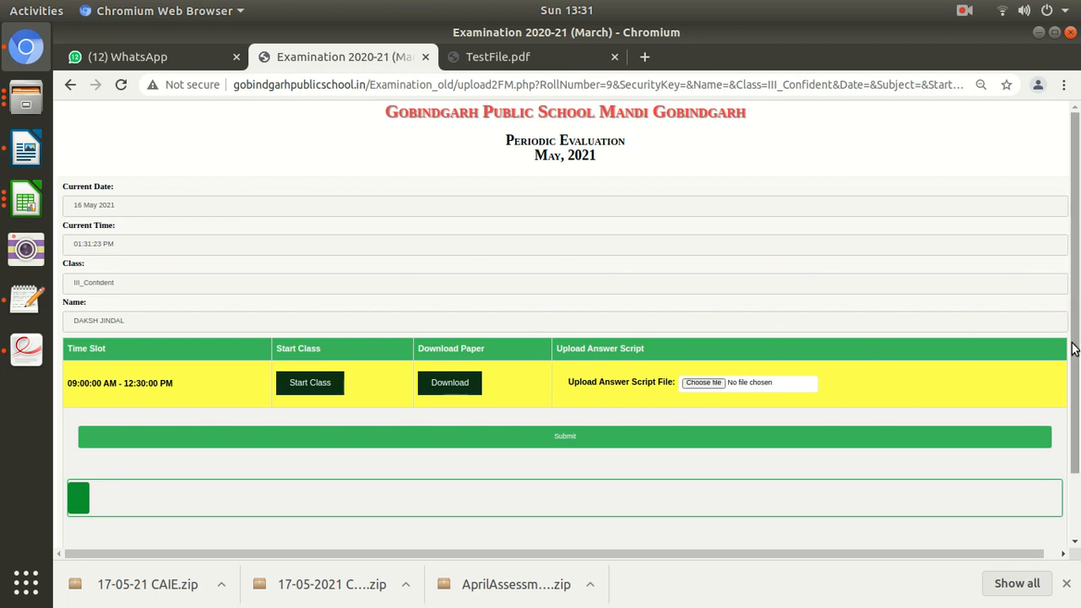
pyautogui.moveTo(426, 365)
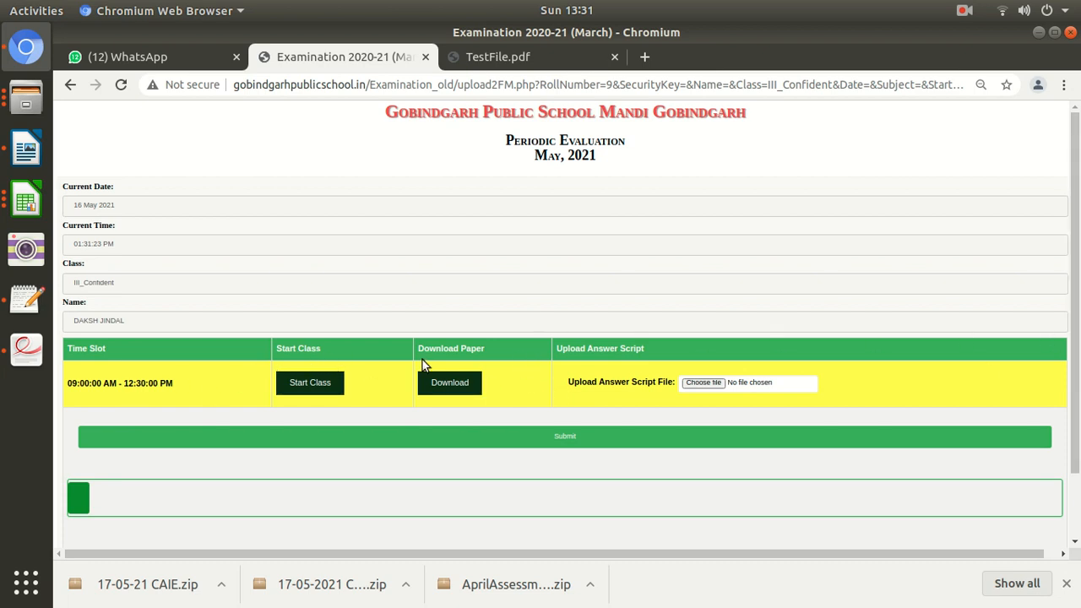
pyautogui.moveTo(625, 362)
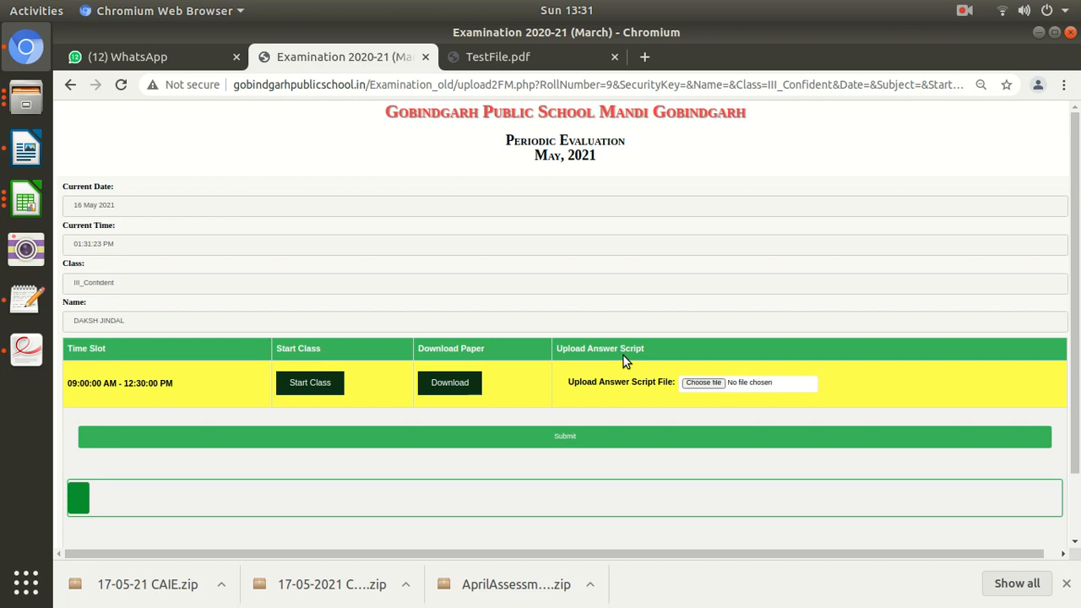
pyautogui.moveTo(155, 382)
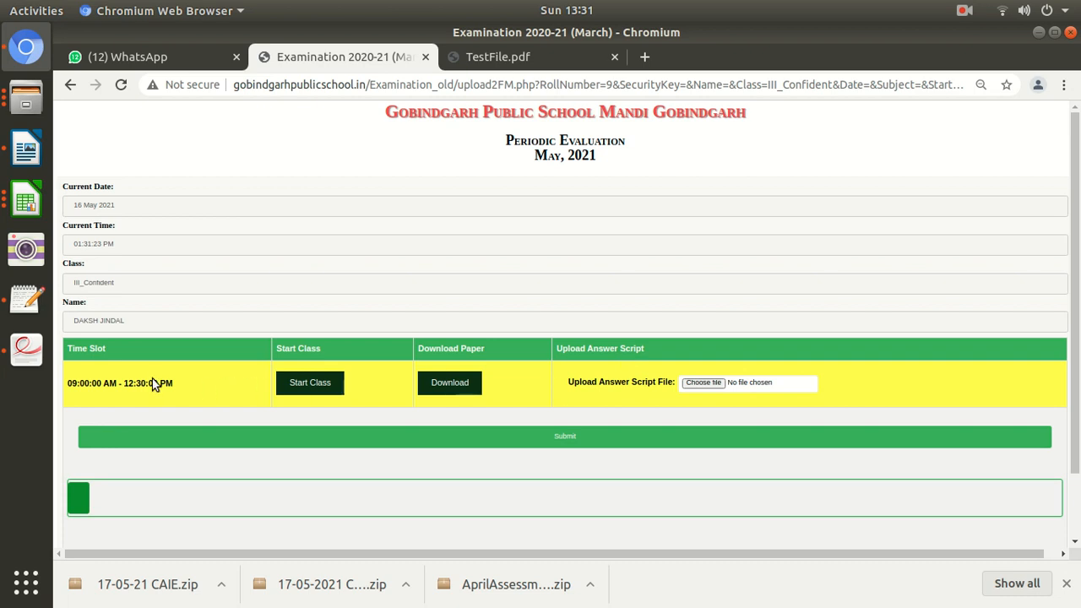
pyautogui.moveTo(564, 368)
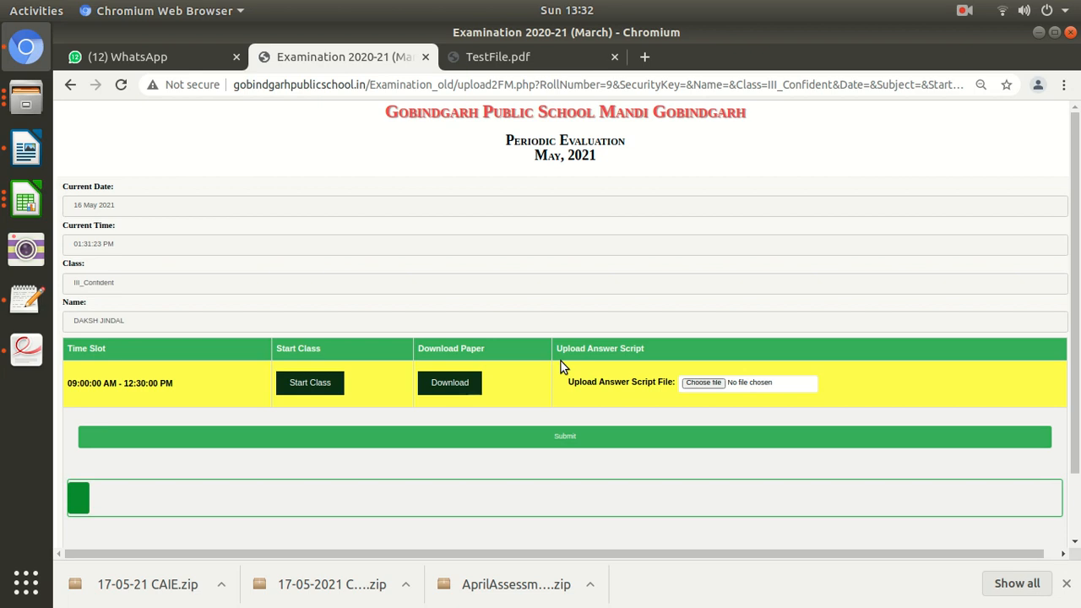
pyautogui.moveTo(1000, 366)
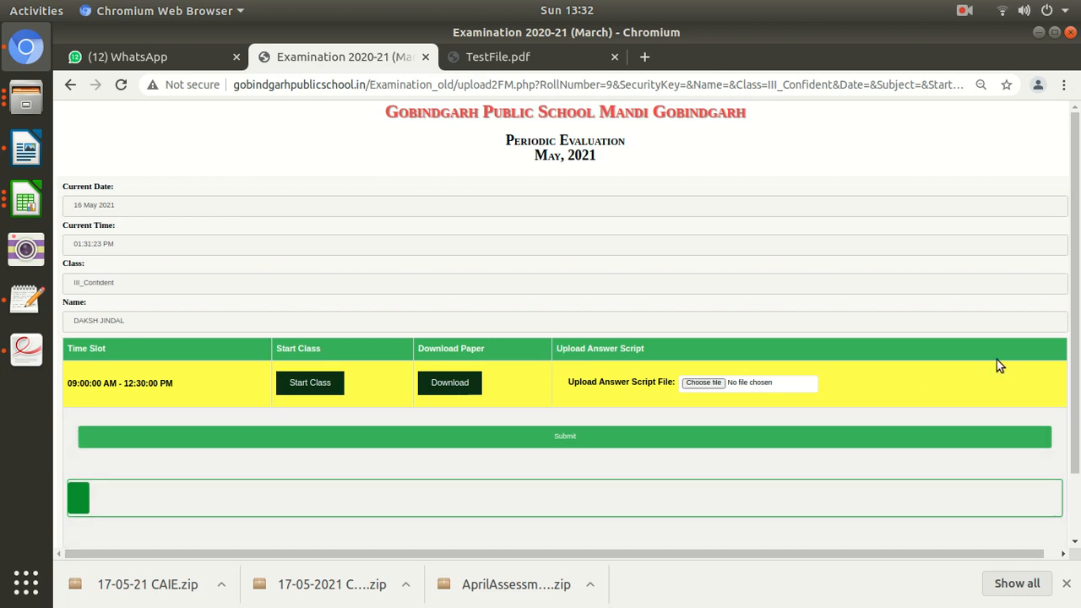
pyautogui.moveTo(547, 375)
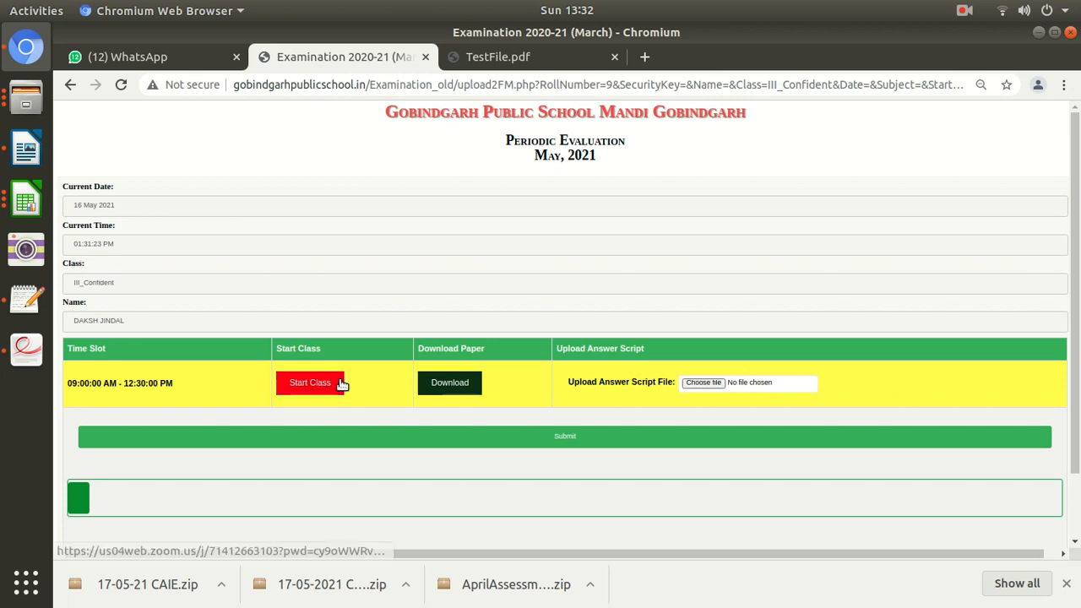
pyautogui.moveTo(358, 402)
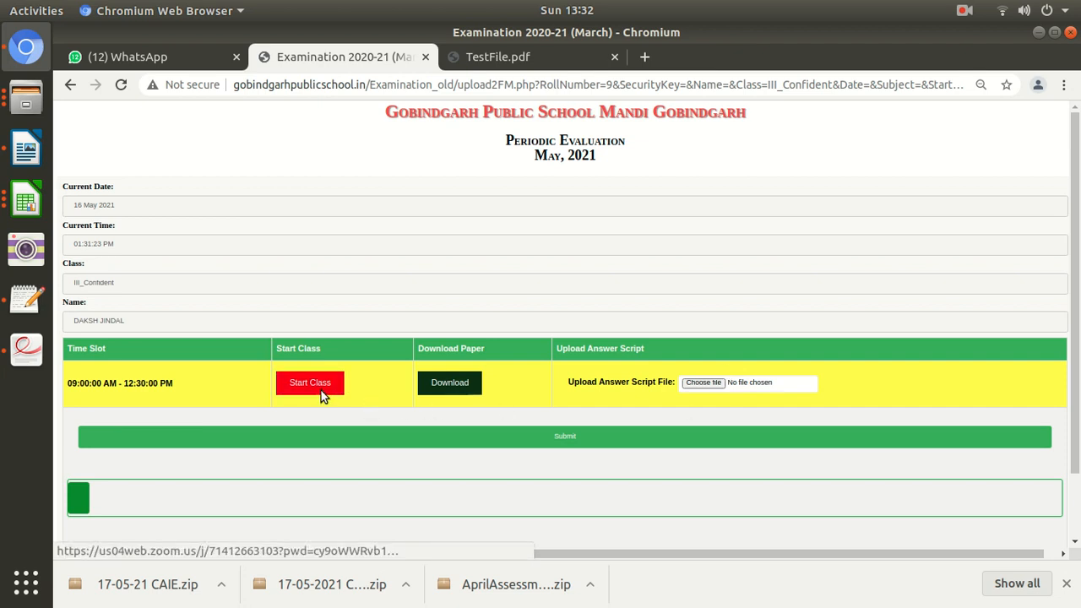
pyautogui.click(311, 382)
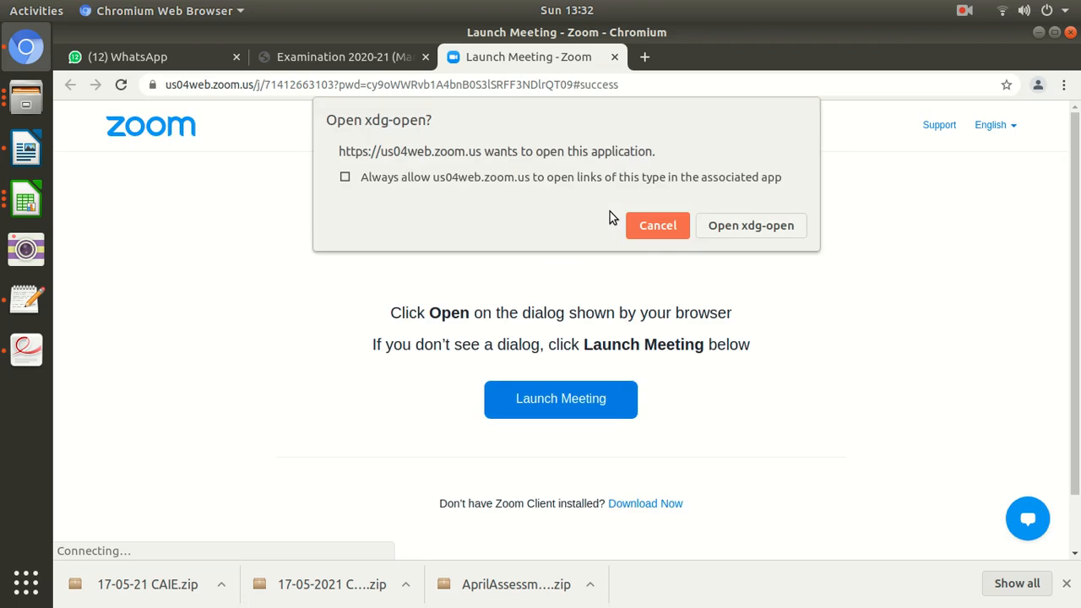
pyautogui.click(750, 226)
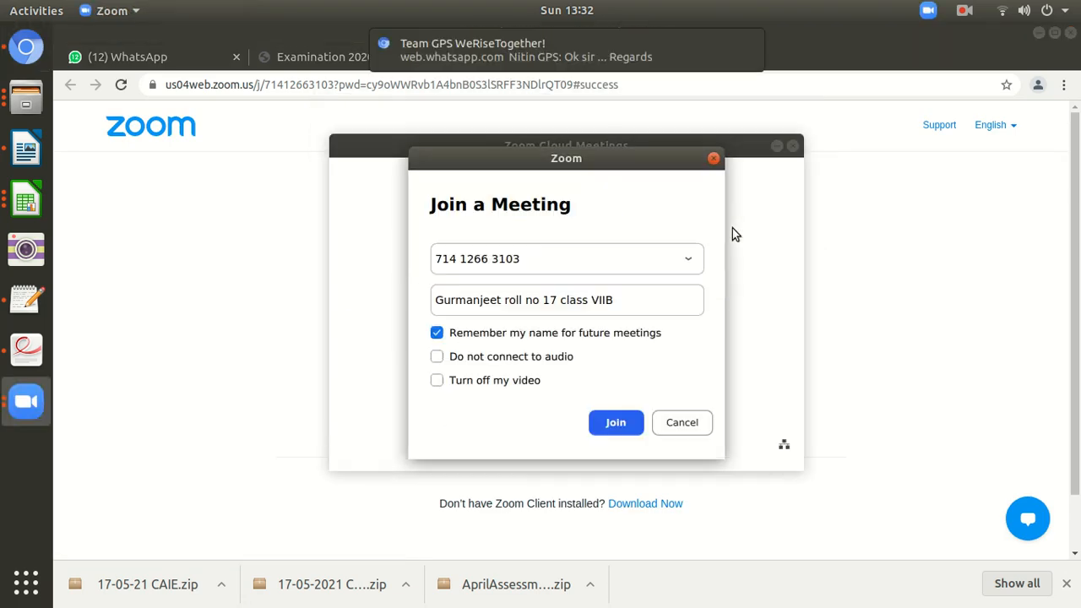
pyautogui.click(615, 422)
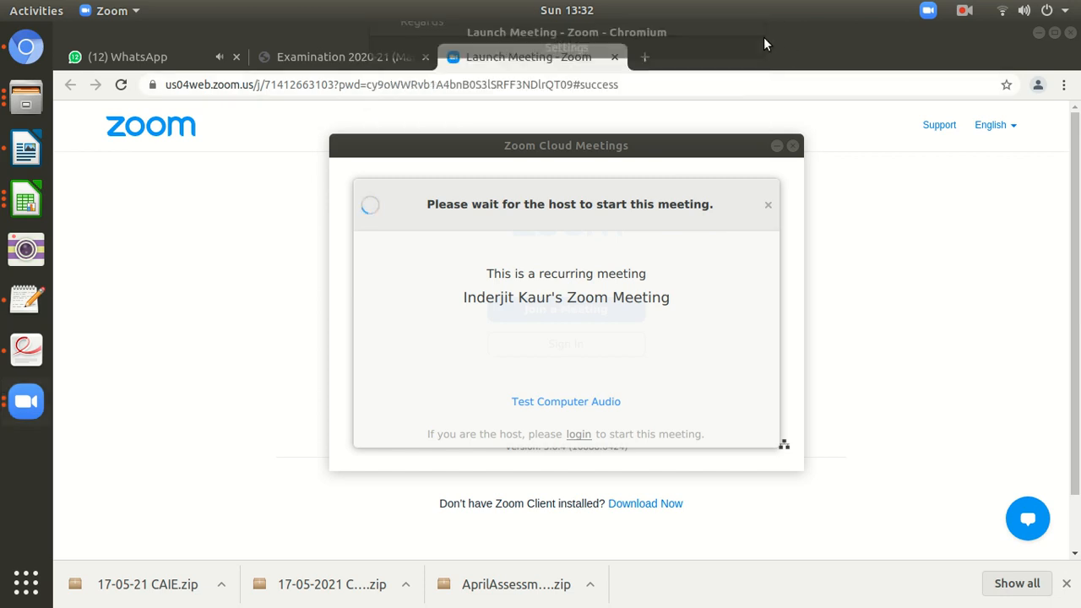
# Leave the Zoom meeting that is still waiting for the host, returning to the portal
pyautogui.click(338, 58)
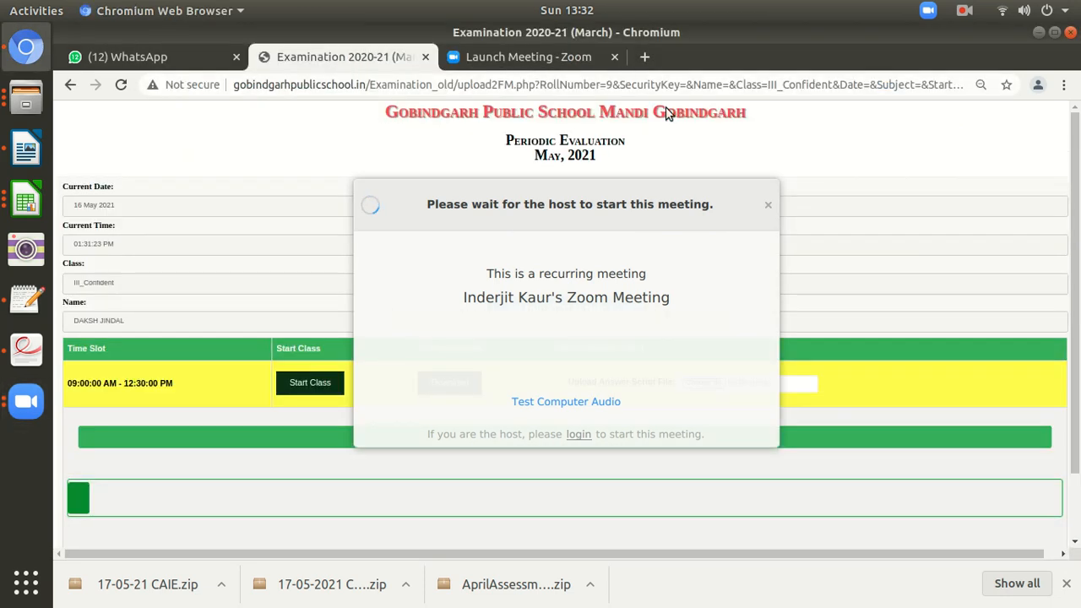
pyautogui.moveTo(368, 318)
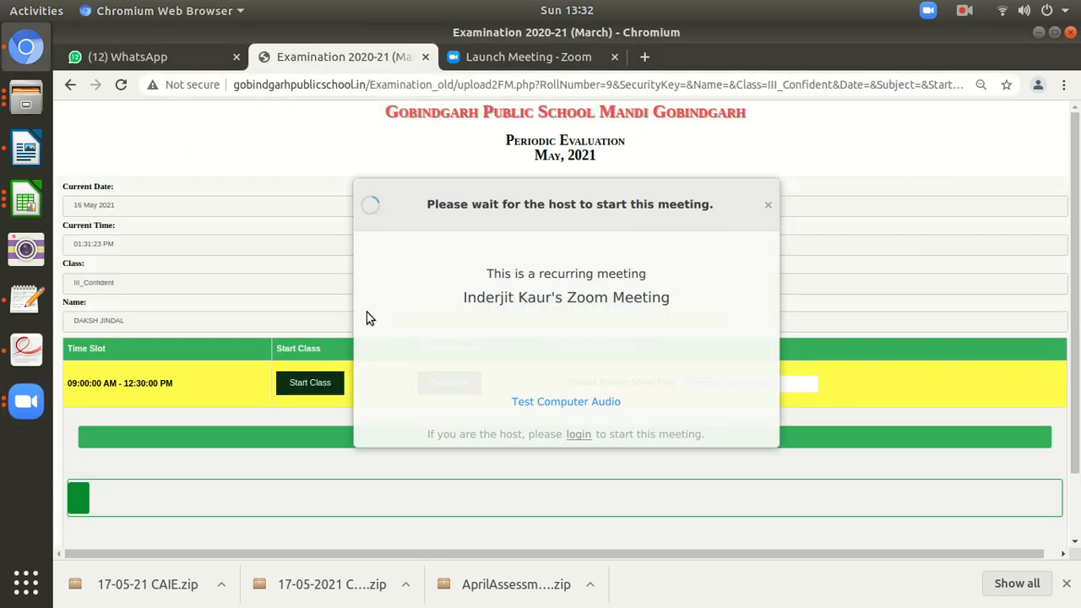
pyautogui.moveTo(625, 281)
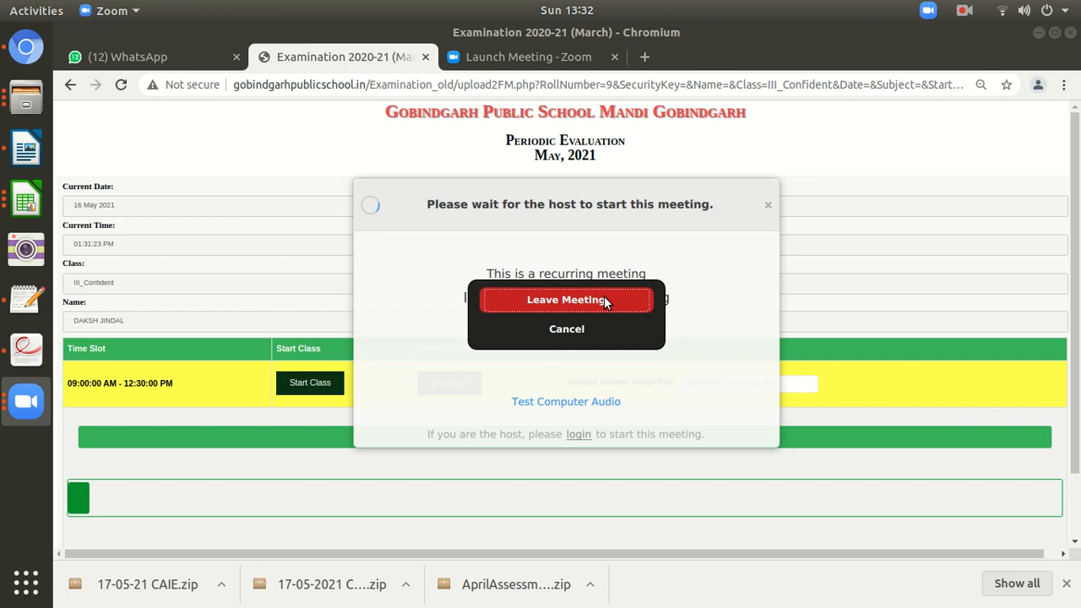
pyautogui.click(566, 300)
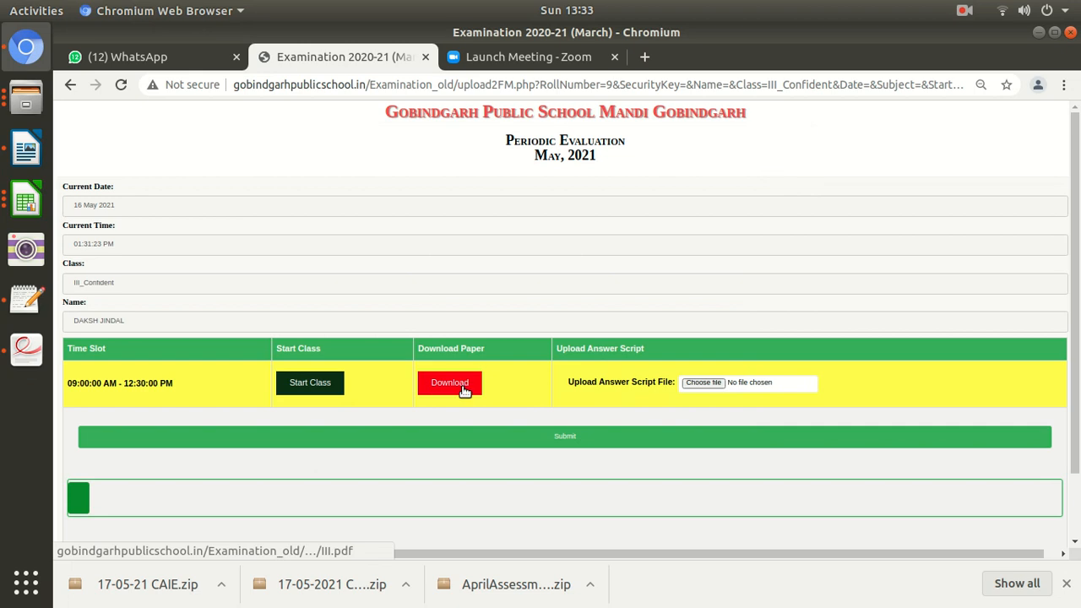
# Download question paper III.pdf into a new tab, then return to the examination portal
pyautogui.click(527, 58)
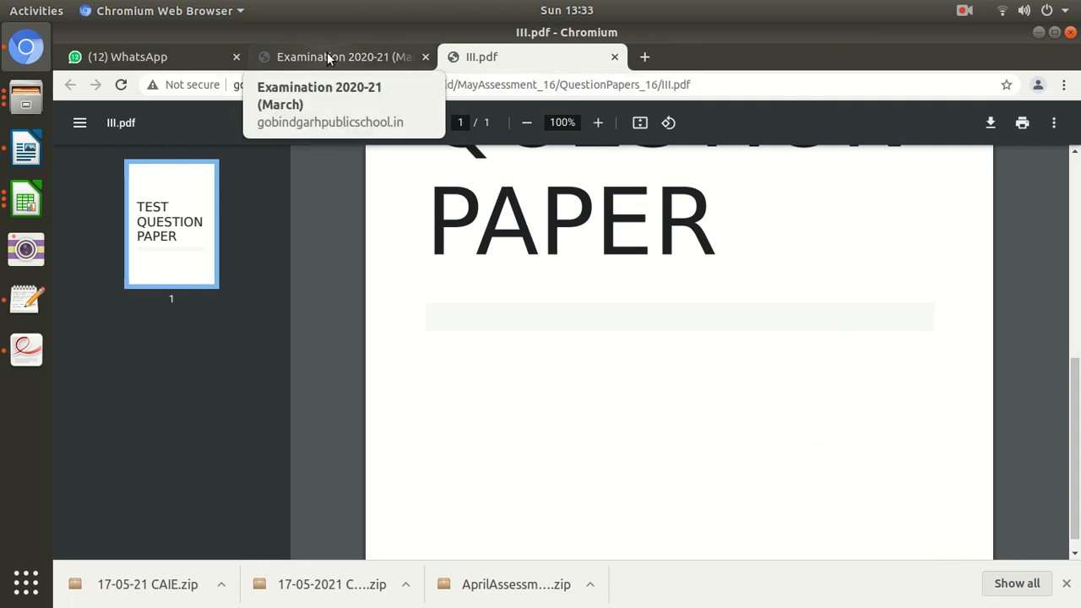
pyautogui.click(341, 58)
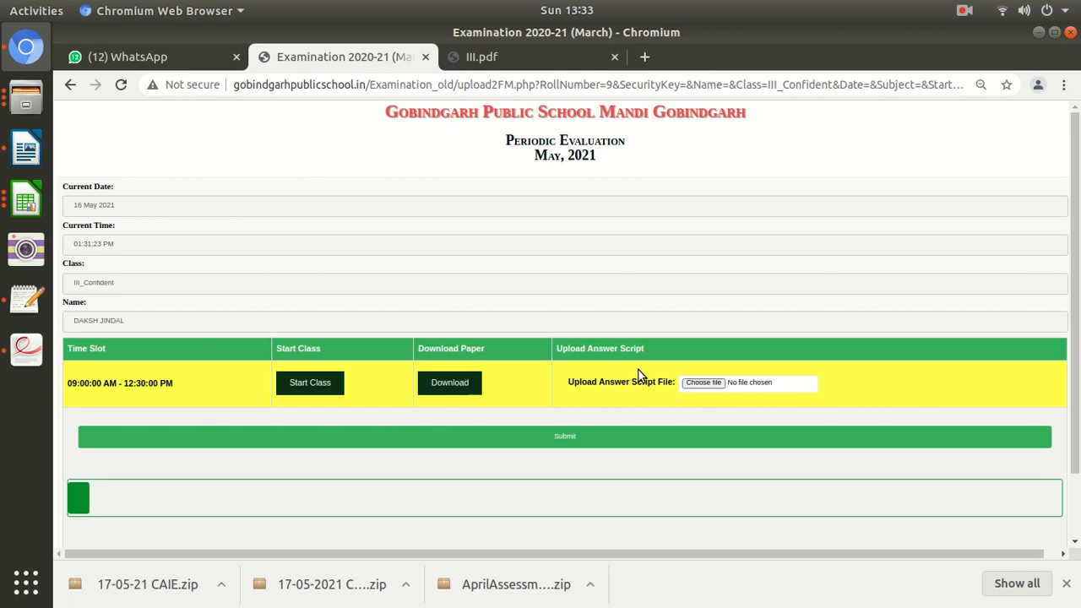
pyautogui.moveTo(684, 382)
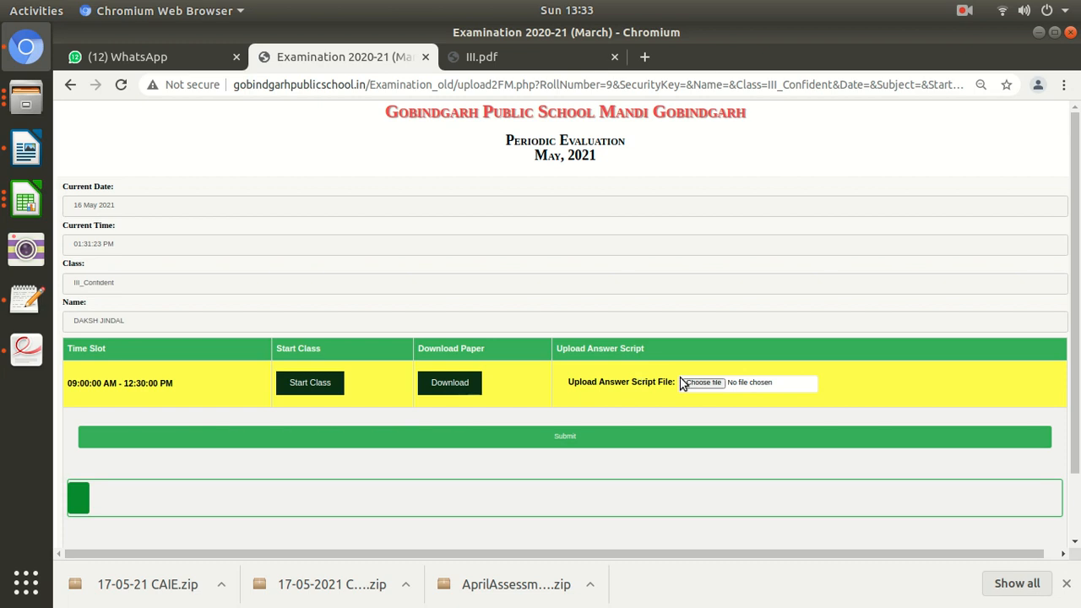
pyautogui.moveTo(669, 402)
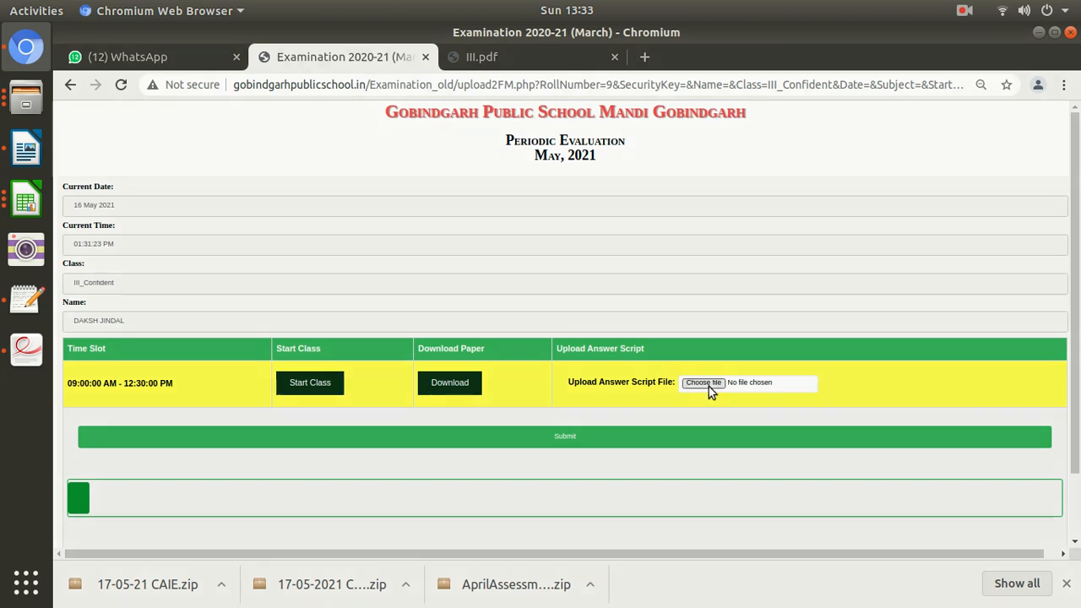
# Upload TestFile.pdf as the Periodic Test-I answer script and submit it
pyautogui.click(703, 382)
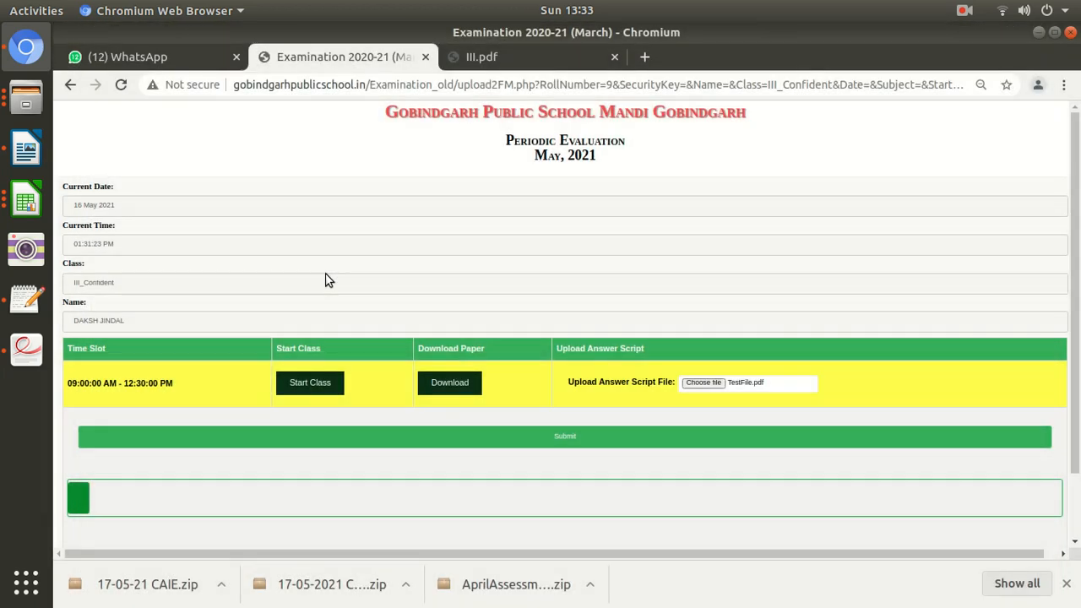
pyautogui.click(564, 436)
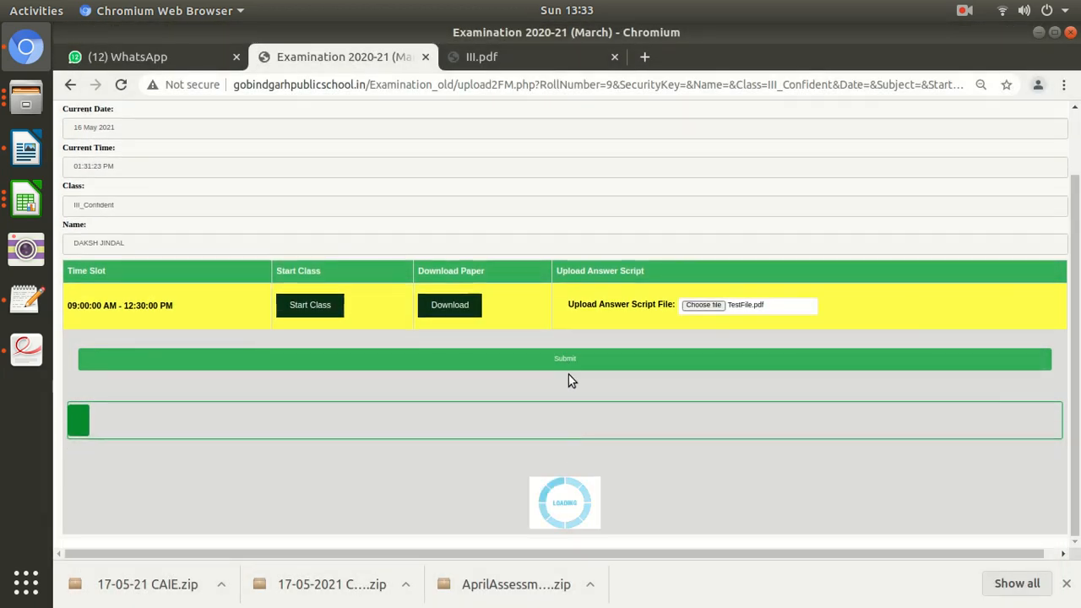
pyautogui.click(564, 358)
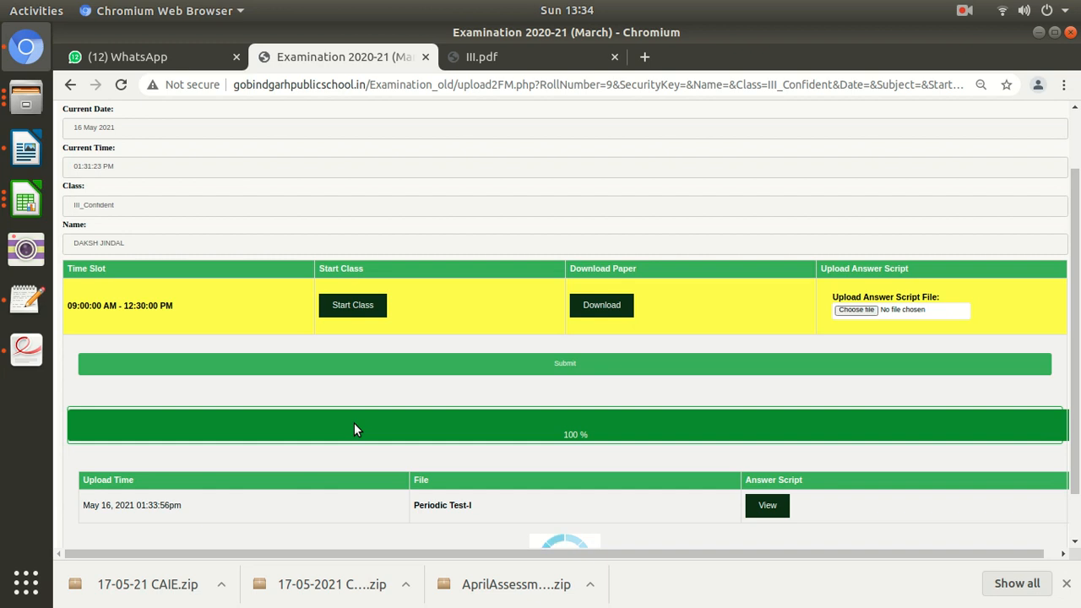
pyautogui.moveTo(809, 522)
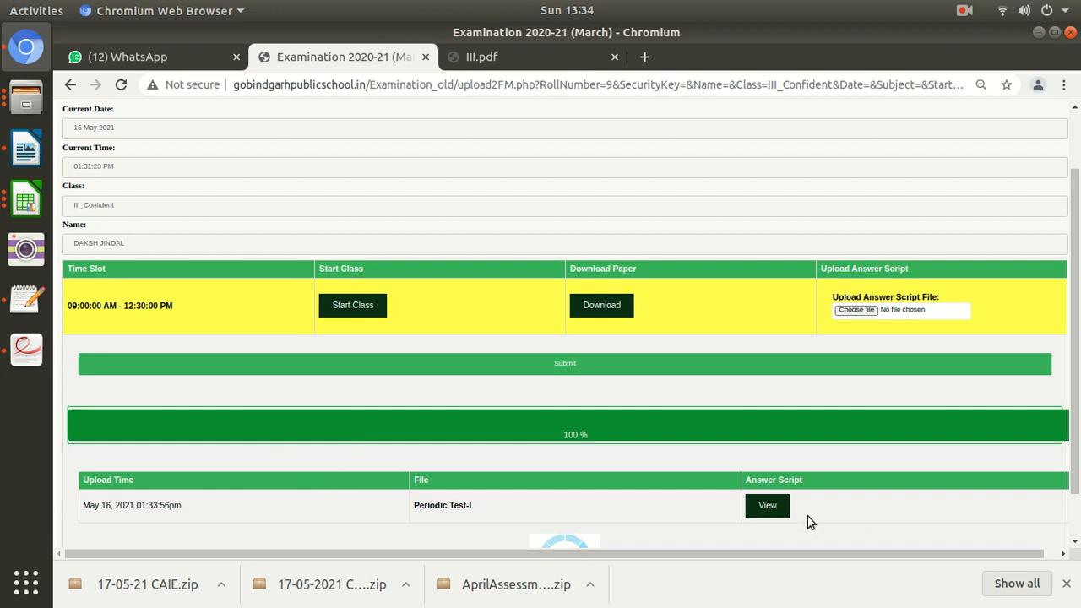
pyautogui.moveTo(950, 529)
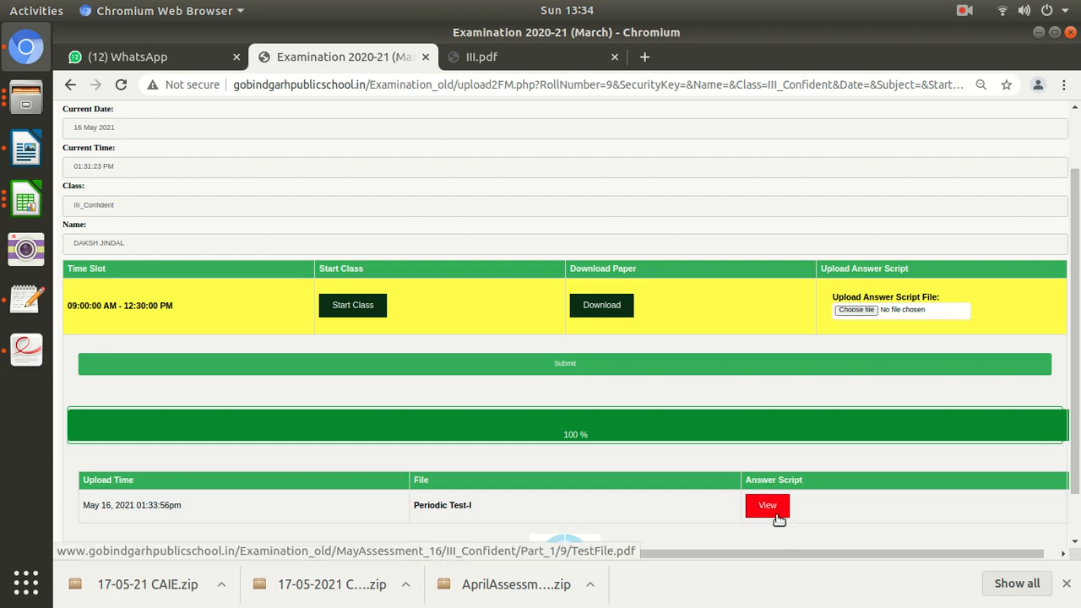
# View the uploaded TestFile.pdf to verify it, then return to the portal
pyautogui.click(767, 506)
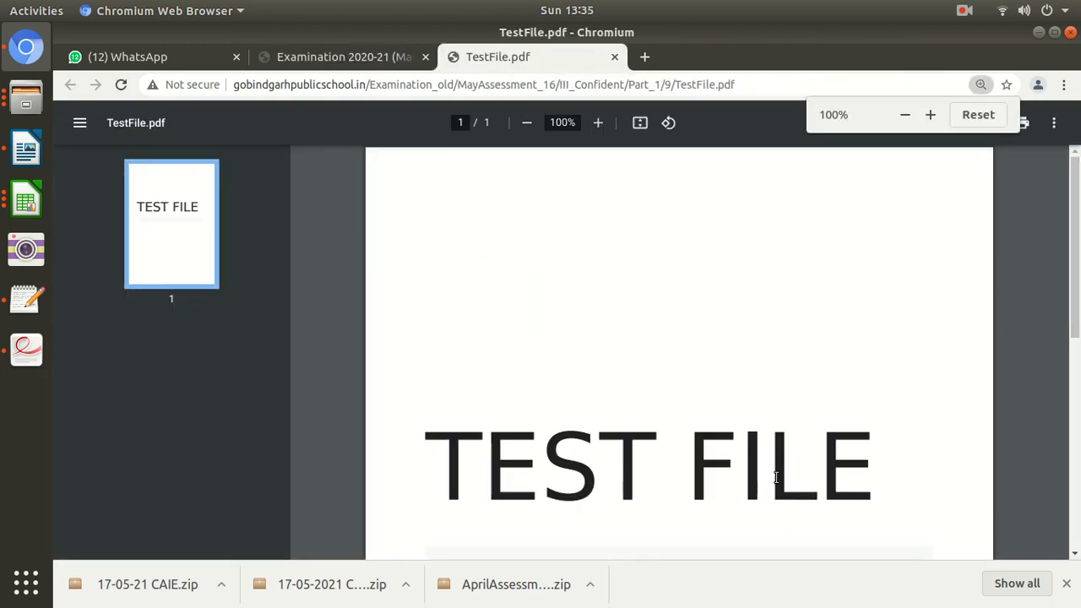
pyautogui.scroll(-3)
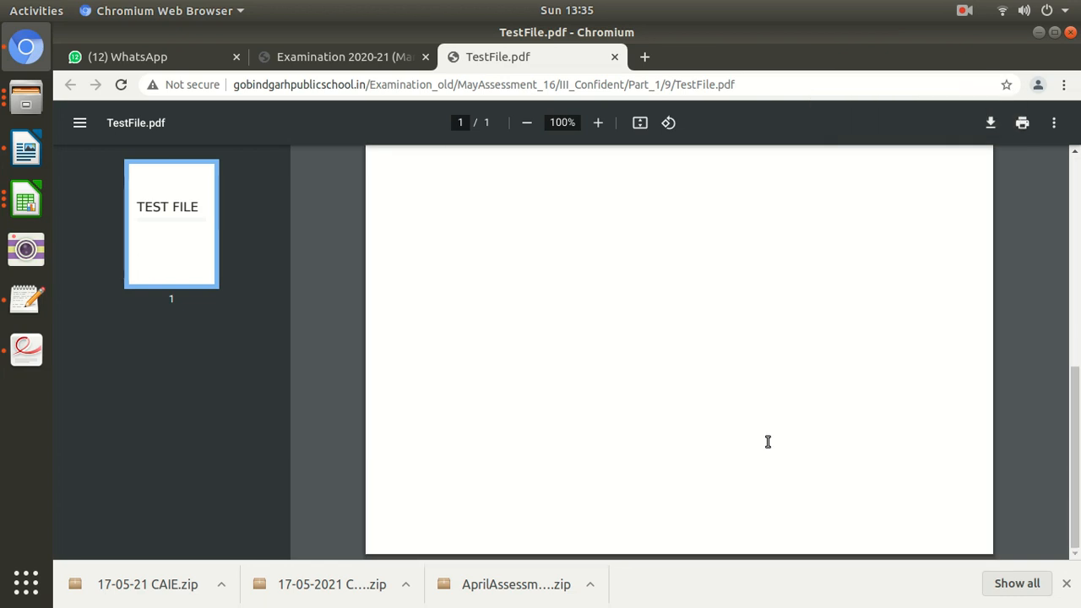
pyautogui.click(341, 58)
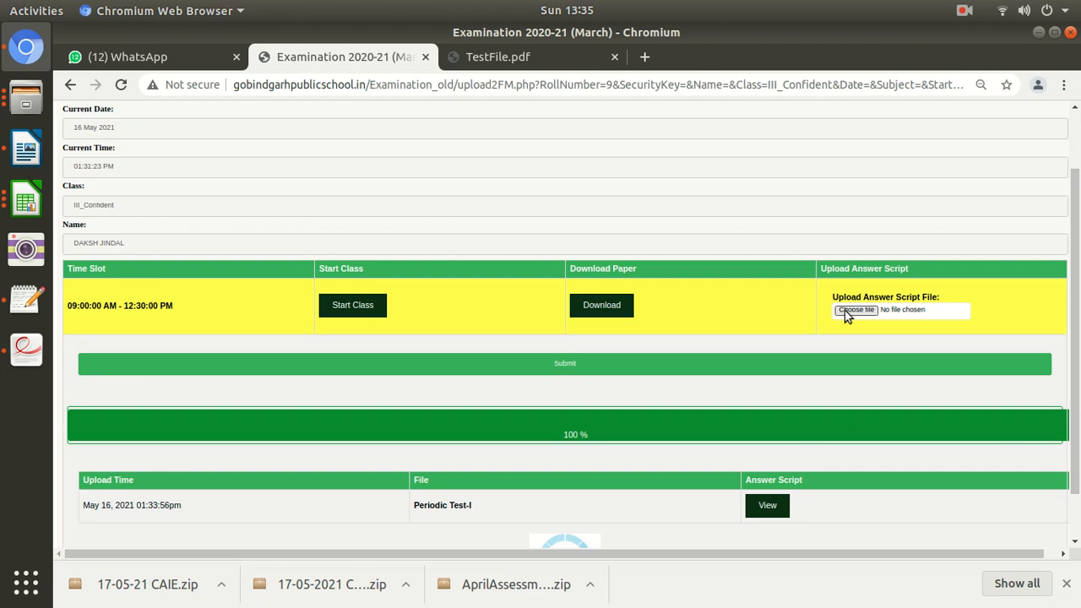
# Re-upload the answer script as TestQuestionPaper.pdf and submit it to 100%
pyautogui.click(591, 84)
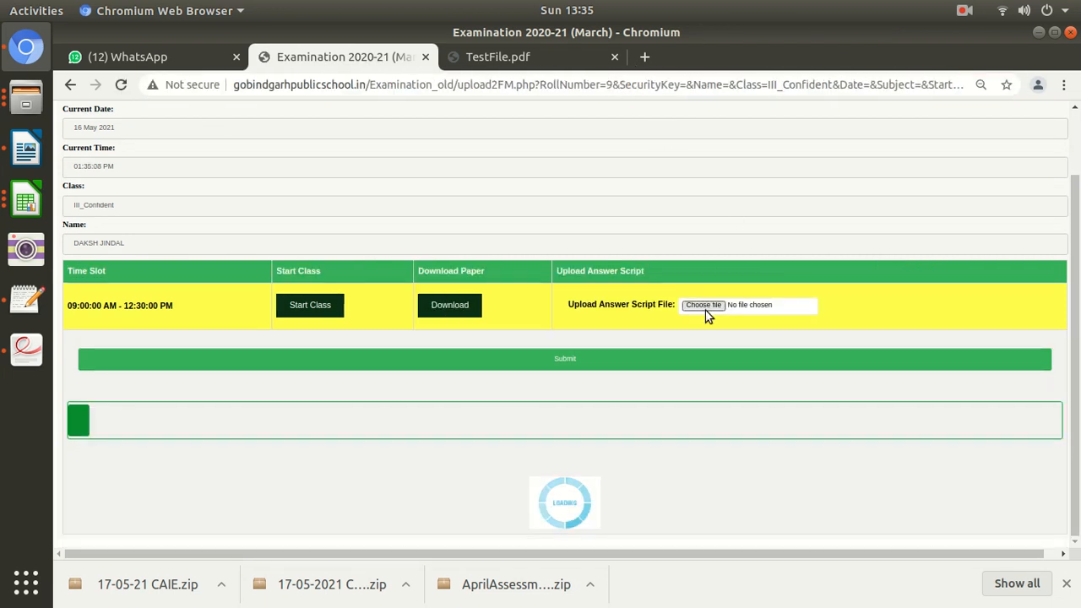
pyautogui.click(703, 304)
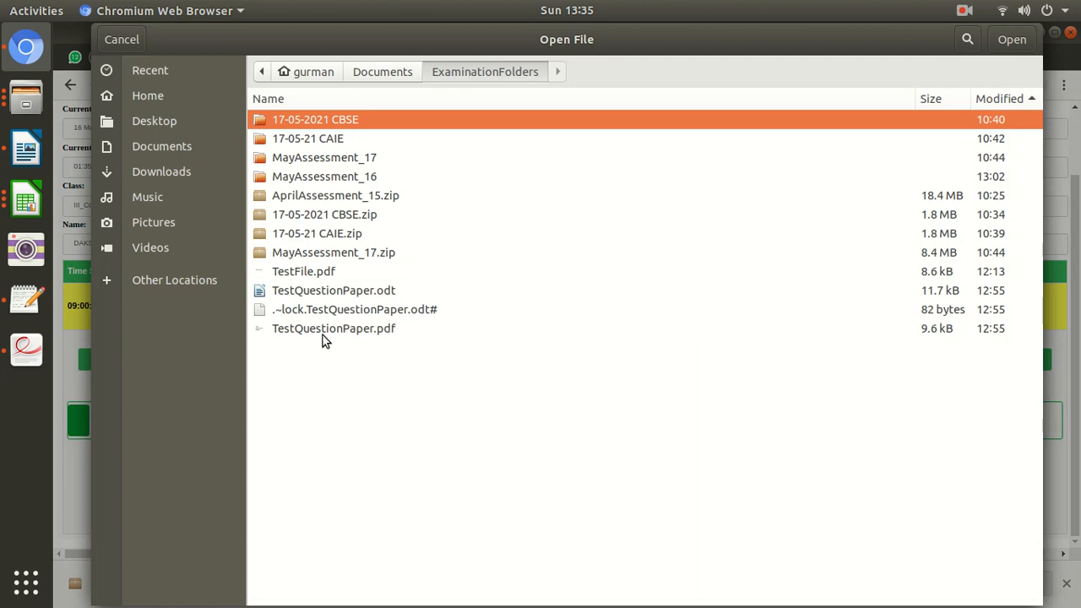
pyautogui.click(1012, 39)
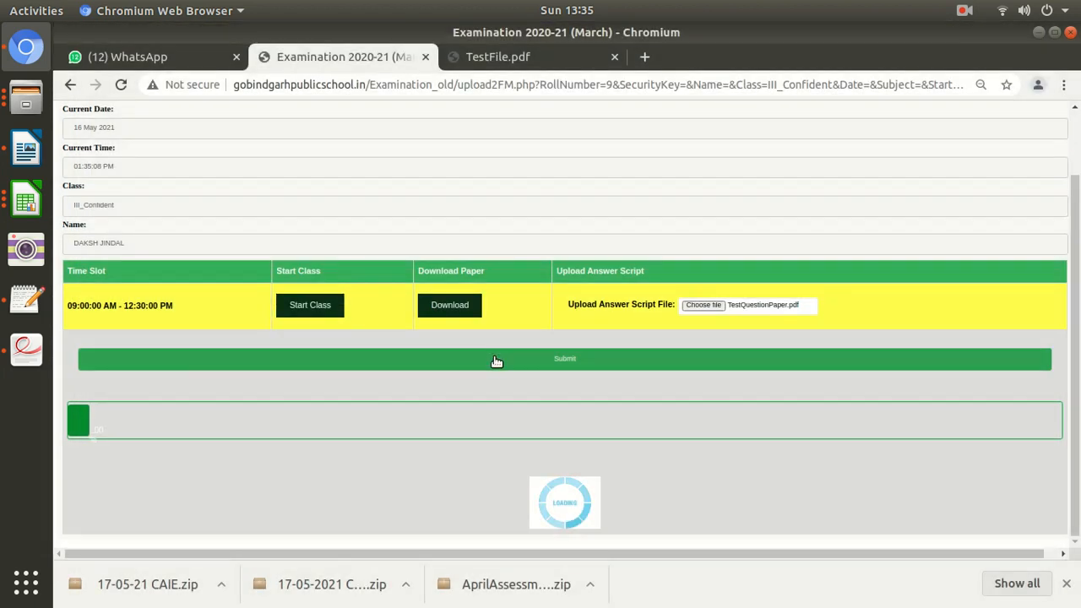
pyautogui.click(564, 358)
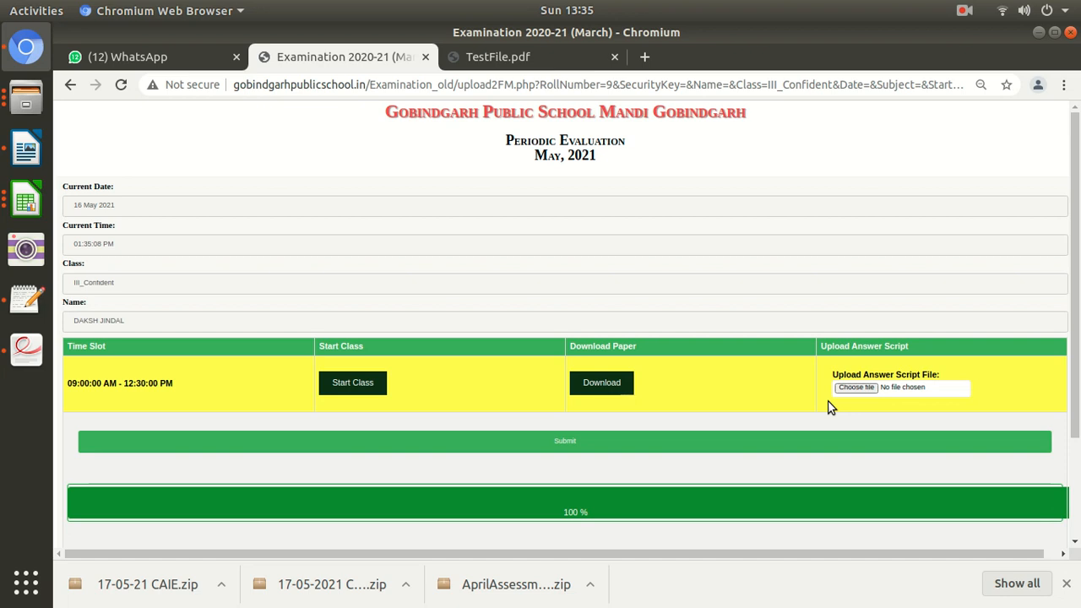
pyautogui.moveTo(802, 333)
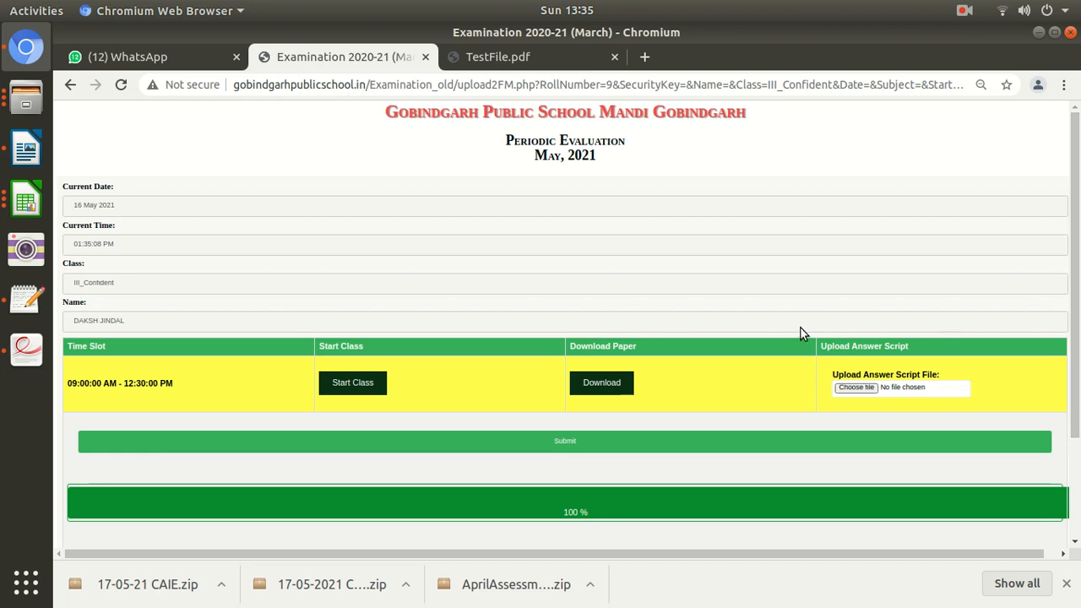
pyautogui.moveTo(785, 312)
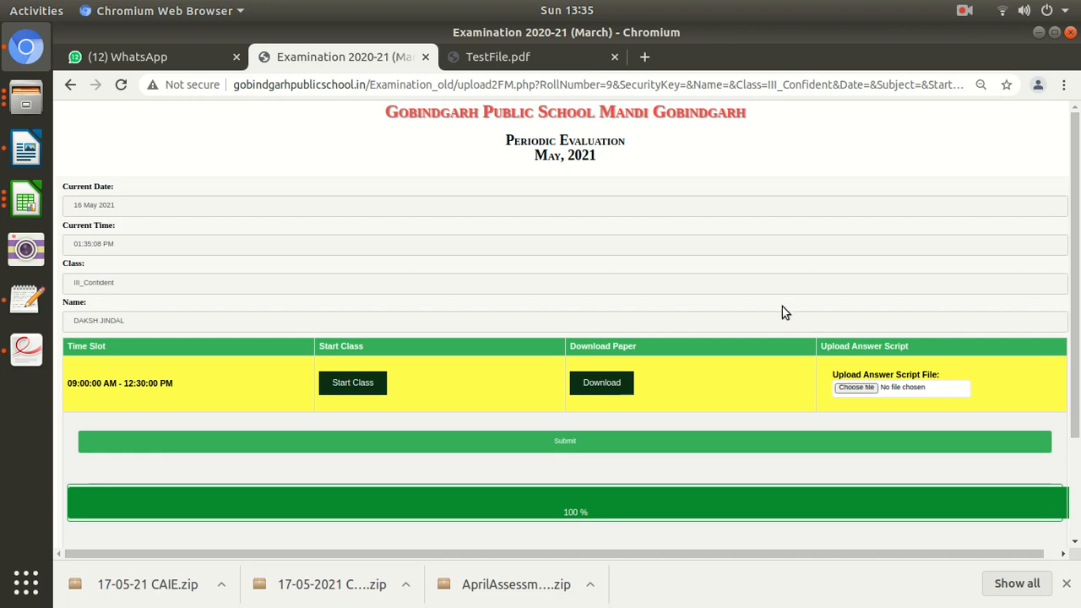